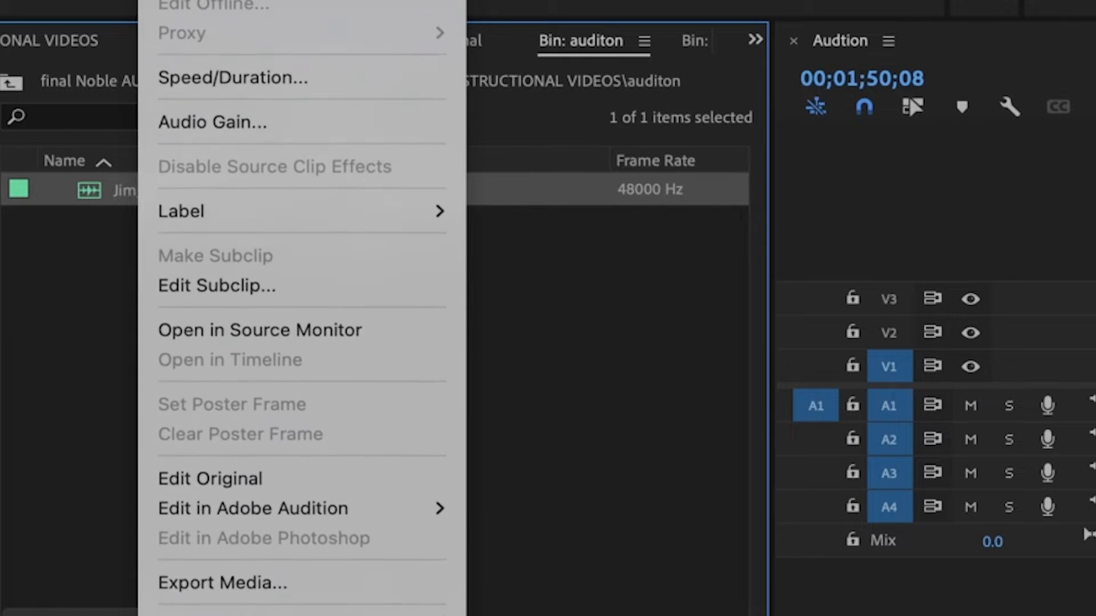
mouse_move(253, 508)
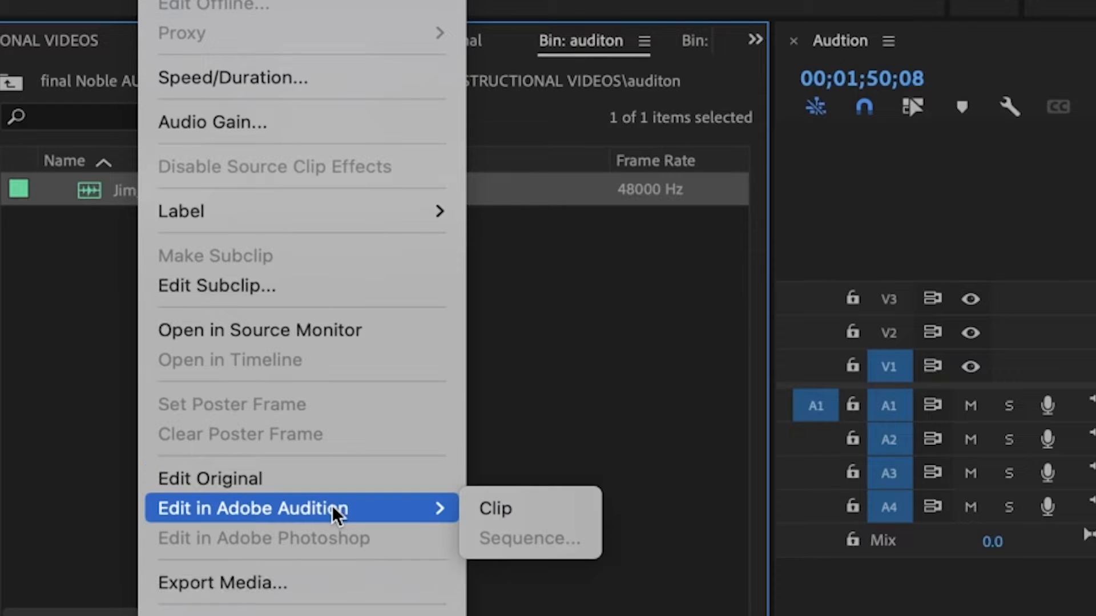
mouse_move(496, 508)
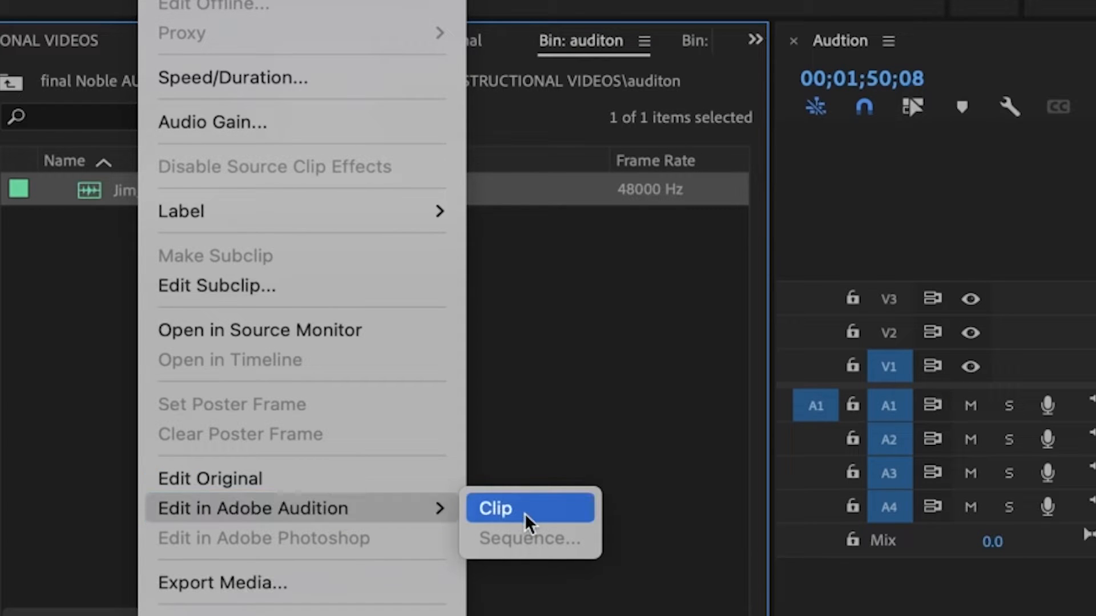
Send the dialogue clip from the bin to Audition via Edit in Adobe Audition > Clip.
click(496, 508)
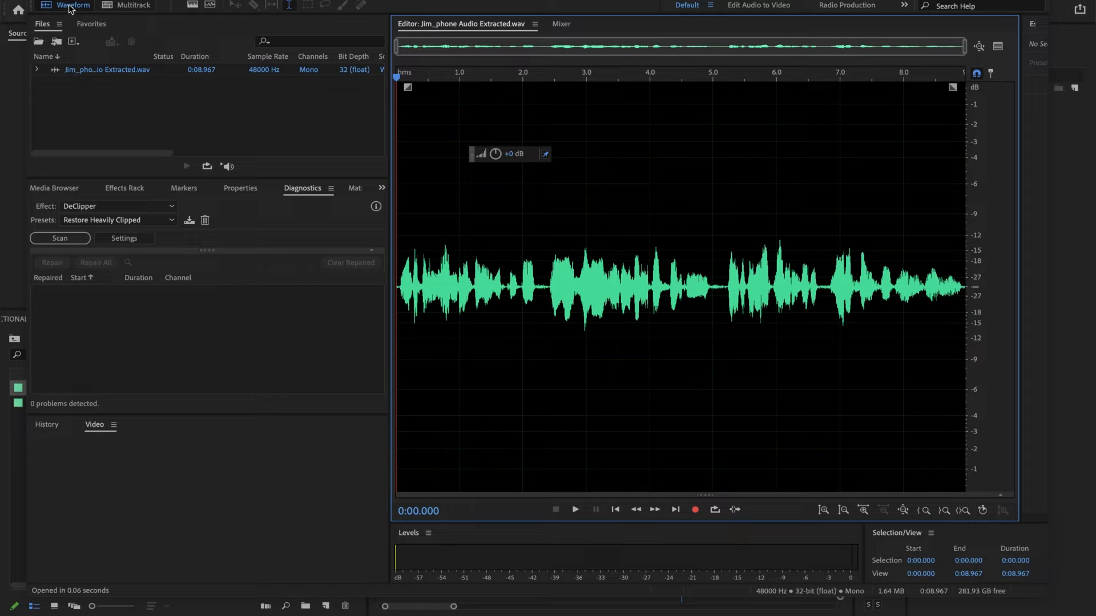
mouse_move(708, 494)
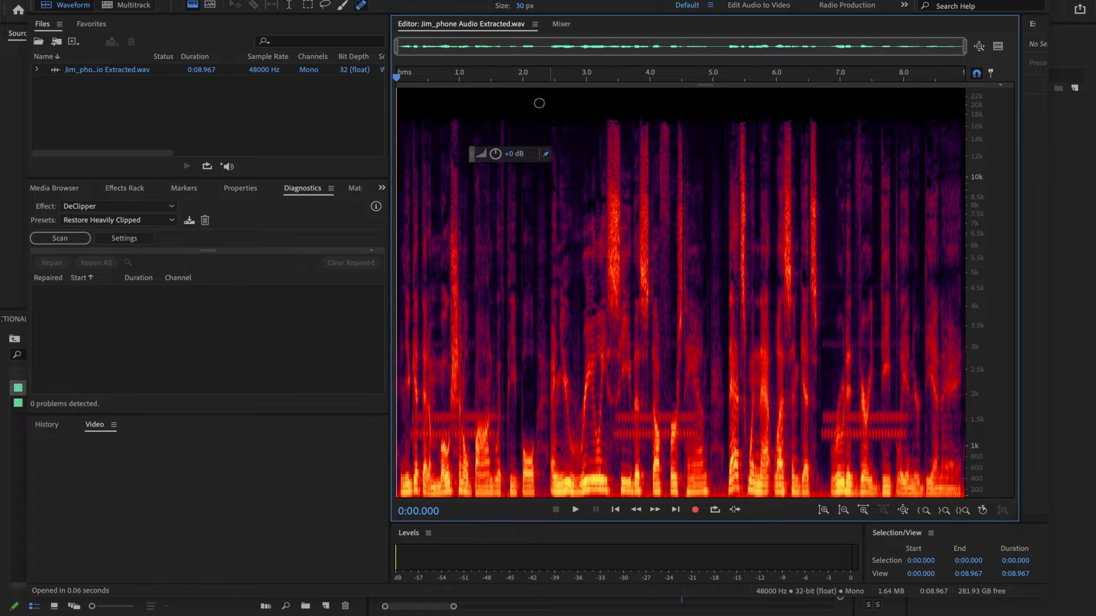
Play the dialogue in spectral view to hear the phone ring, then stop partway.
click(575, 510)
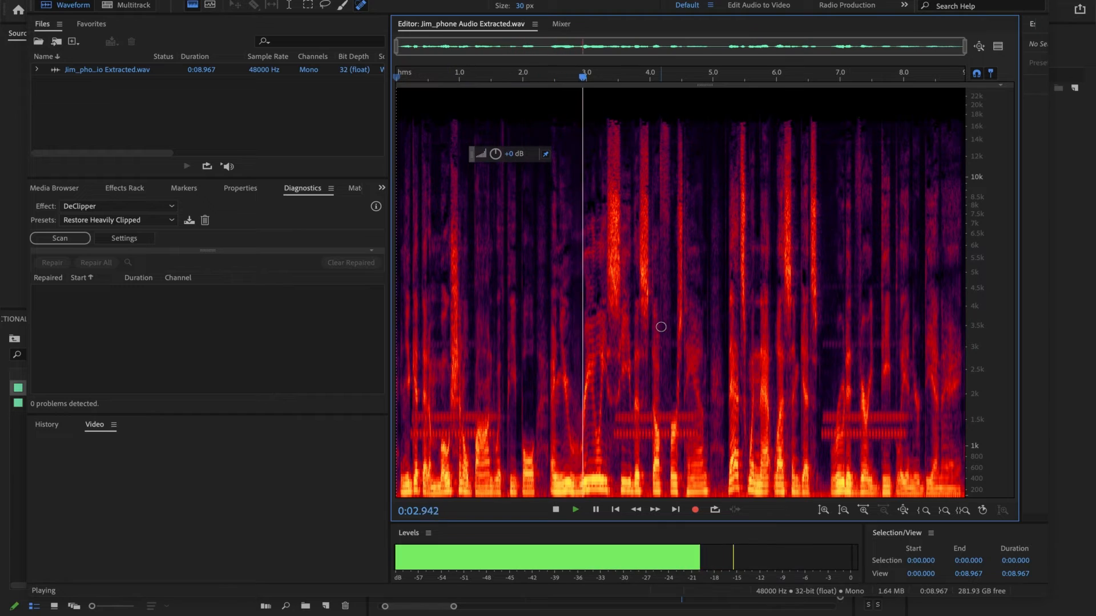
click(554, 509)
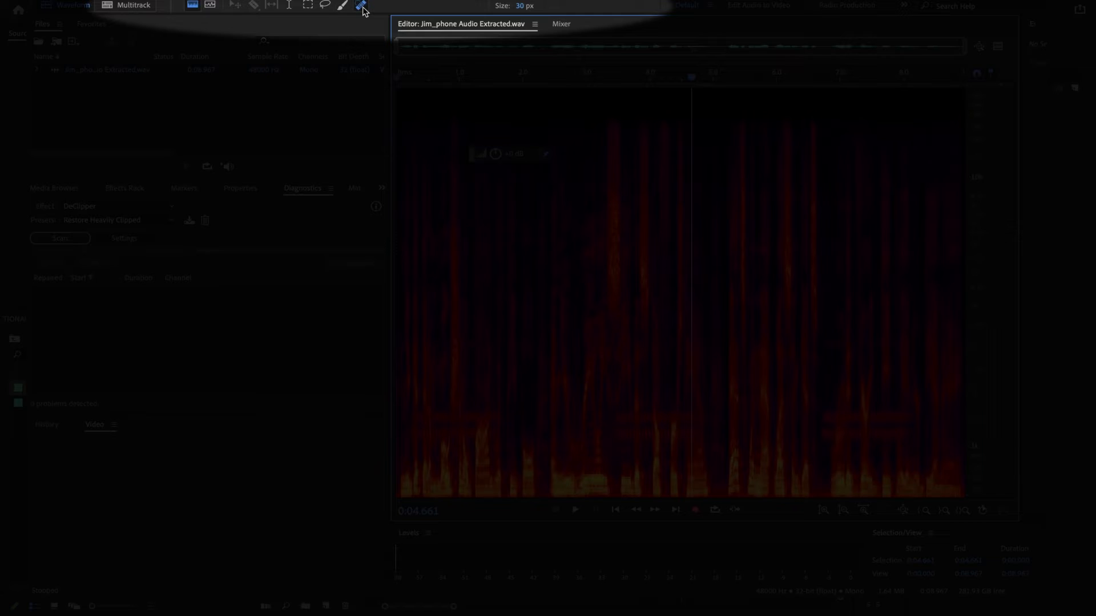
mouse_move(361, 5)
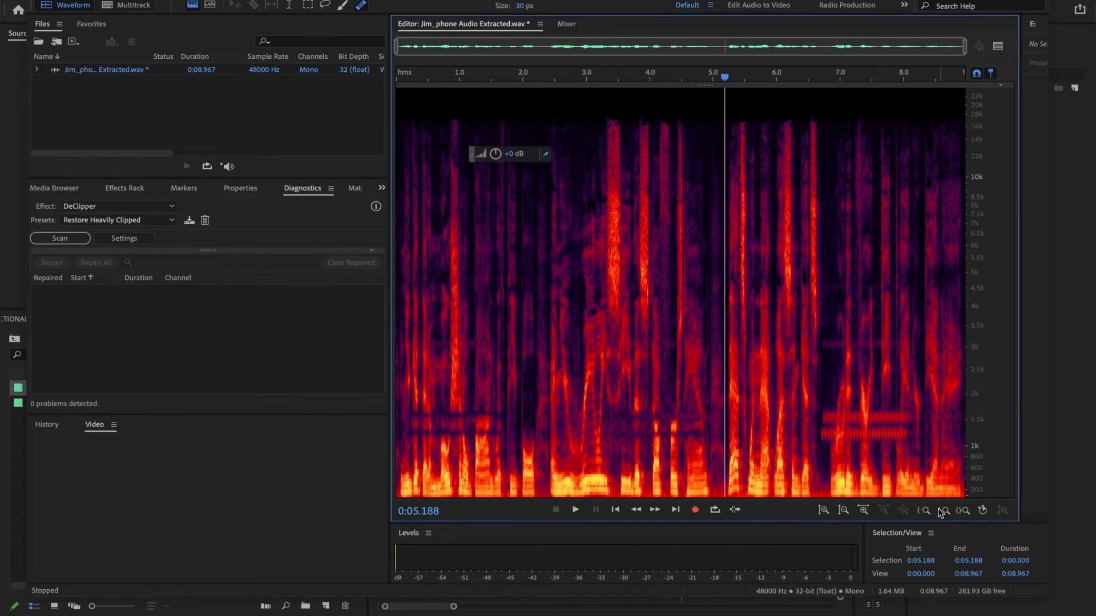
Reach the Export File dialog from the File menu for the repaired dialogue.
click(42, 6)
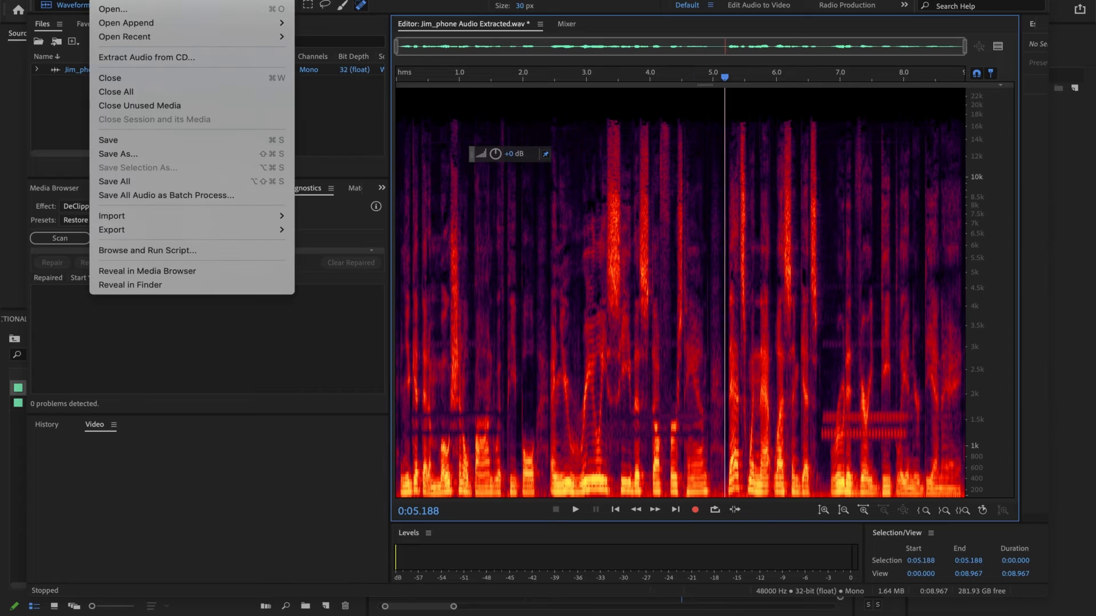
mouse_move(118, 155)
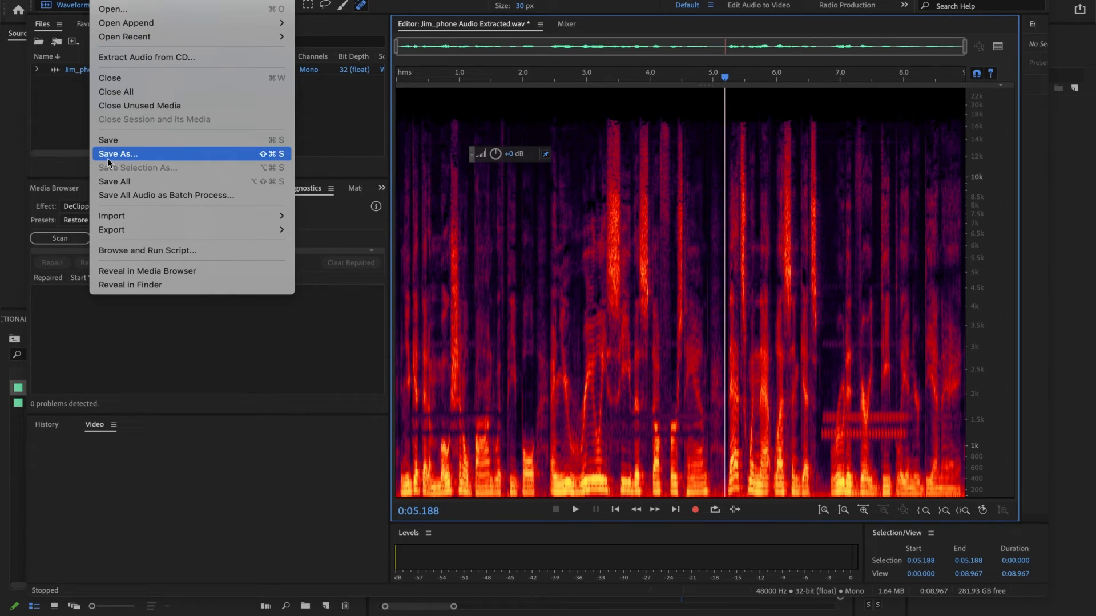
mouse_move(112, 229)
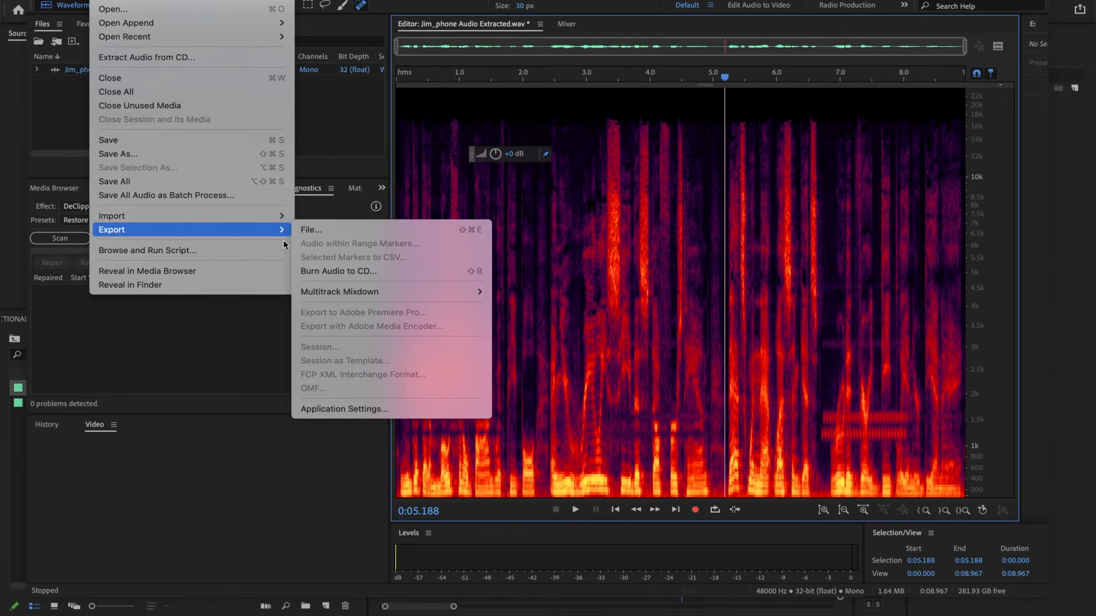
click(311, 230)
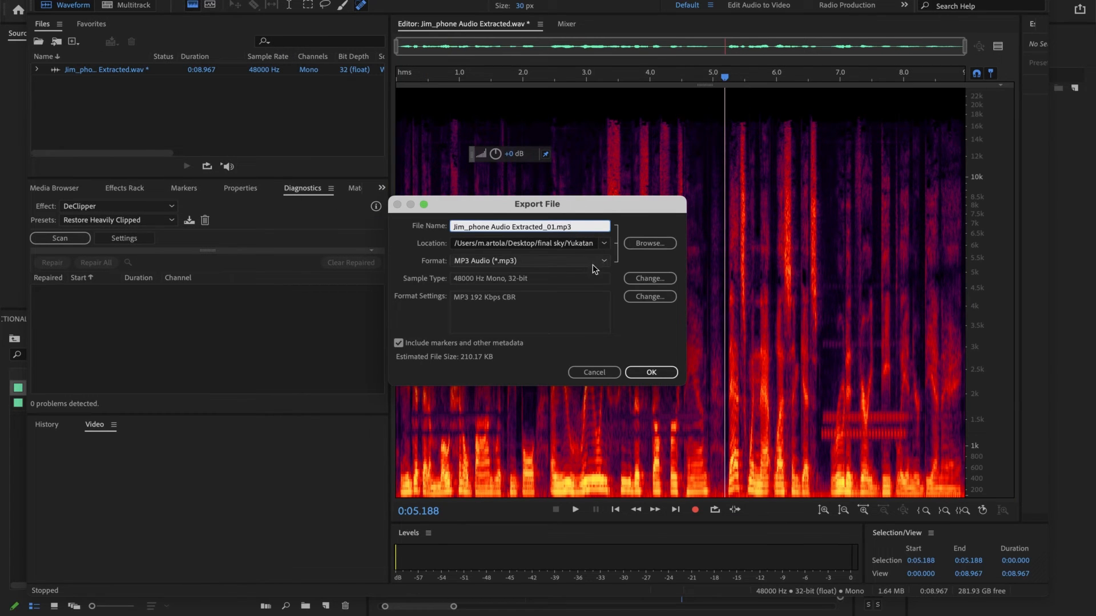
Export as AIFF with 'repaired' prefixed to the file name and confirm.
click(528, 261)
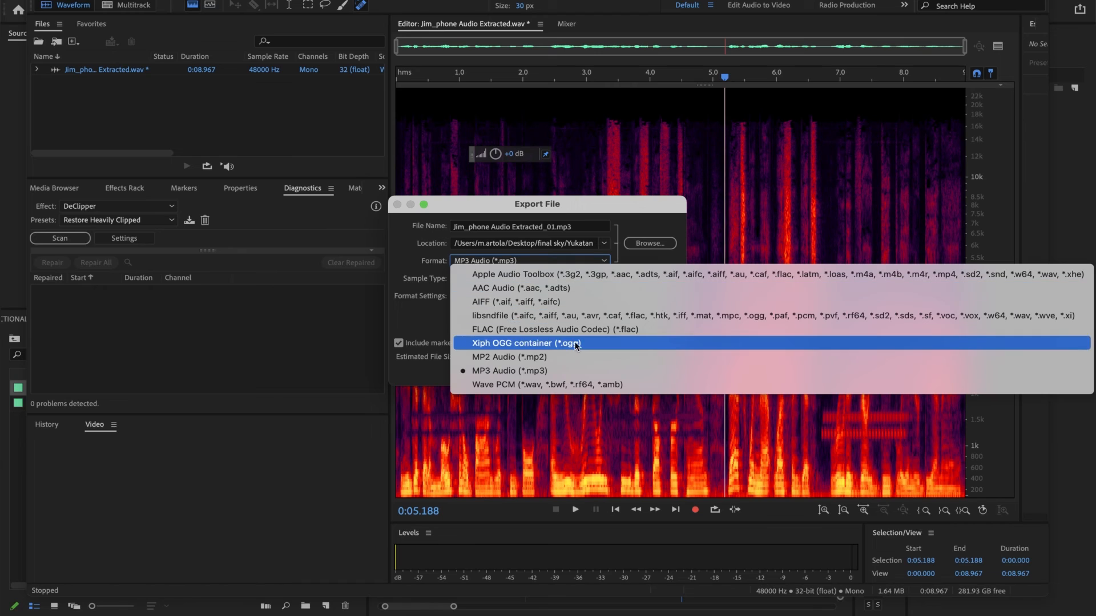
mouse_move(578, 309)
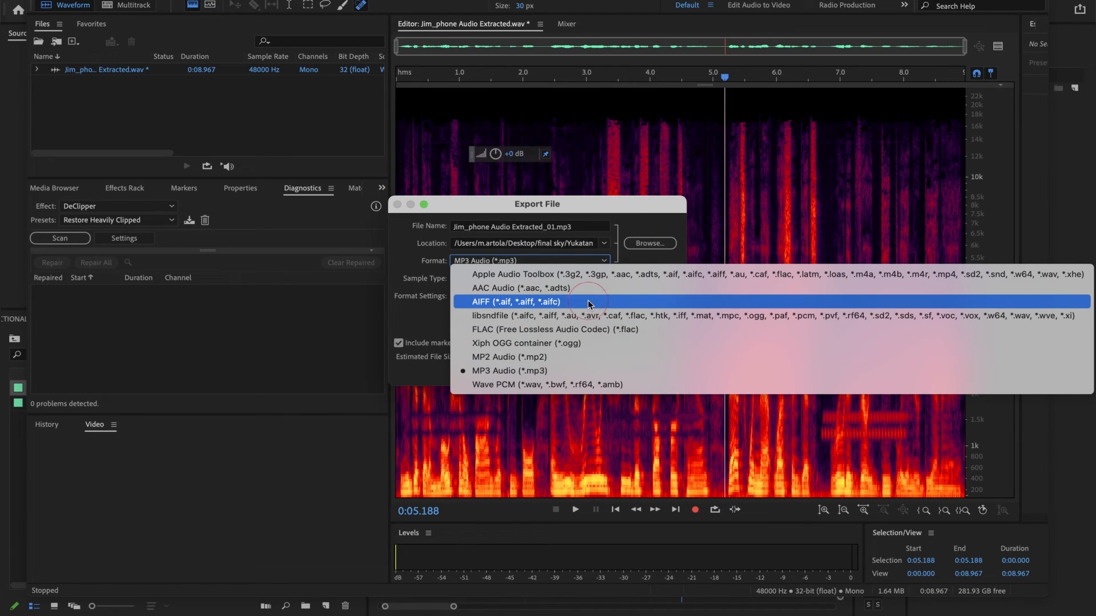
click(521, 301)
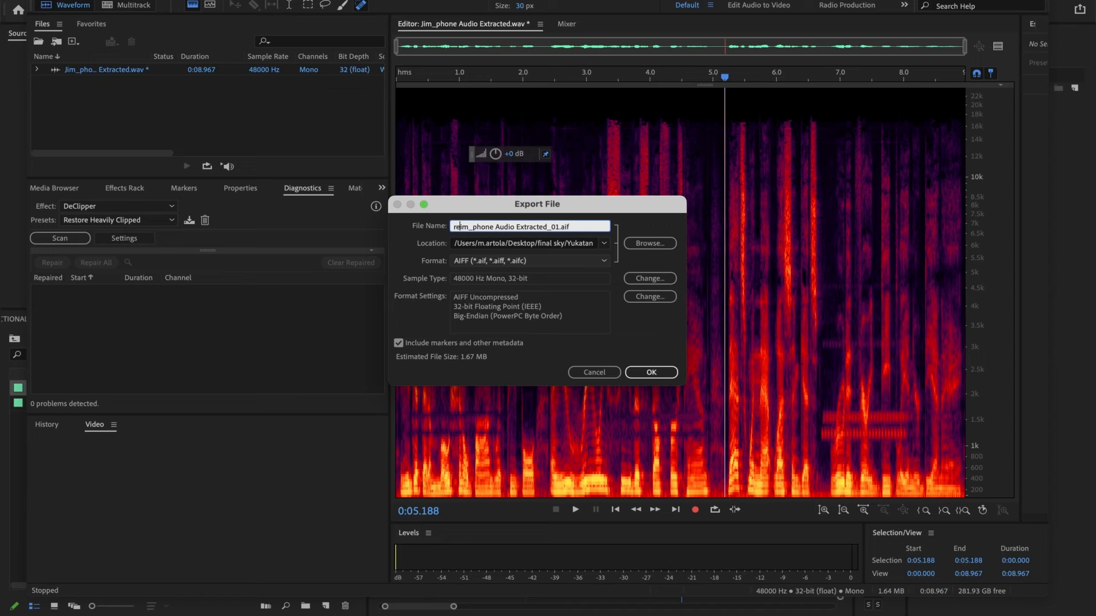
text(repair)
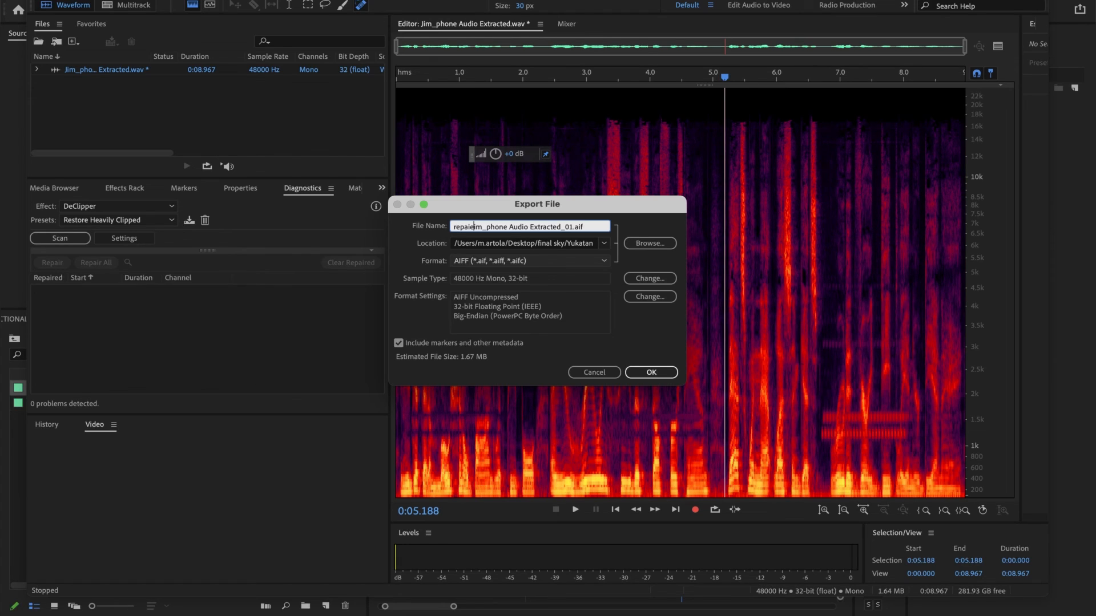
click(649, 373)
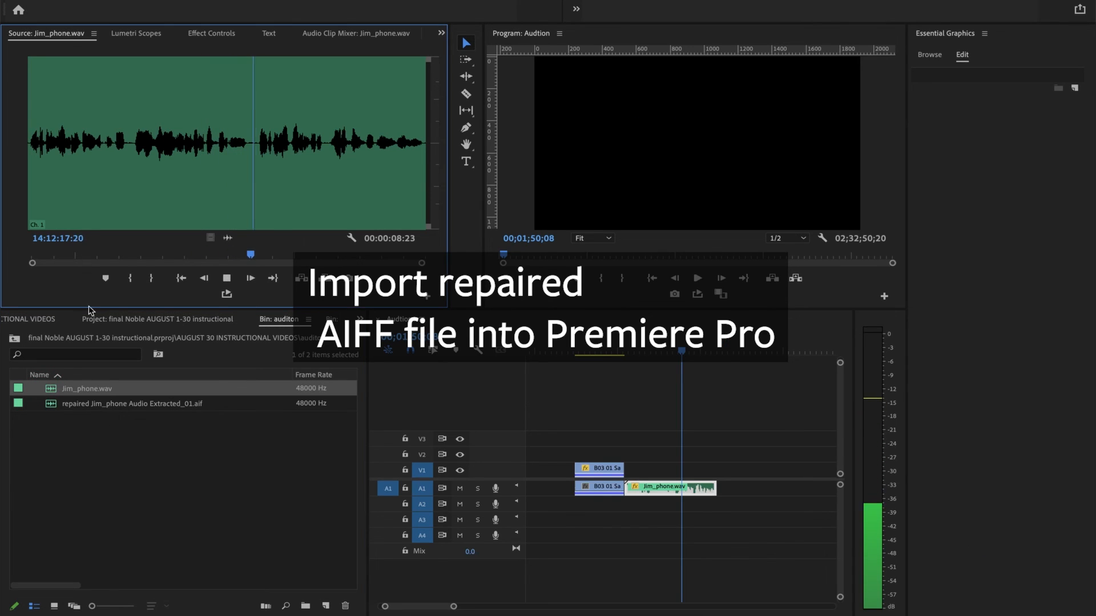
Load the repaired AIFF clip from the bin into the Source Monitor for preview.
double_click(133, 403)
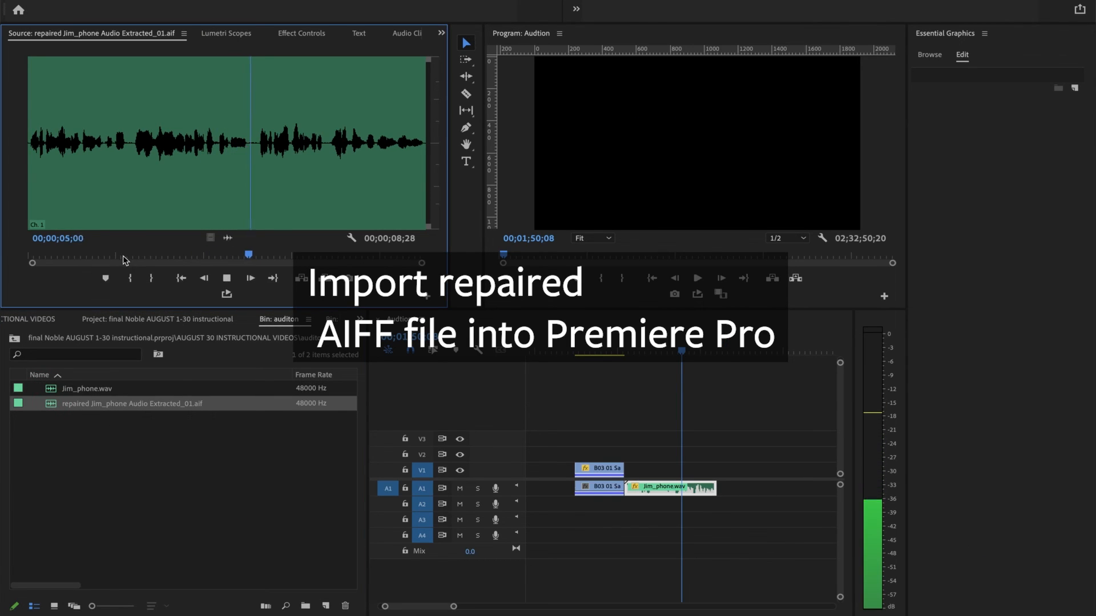